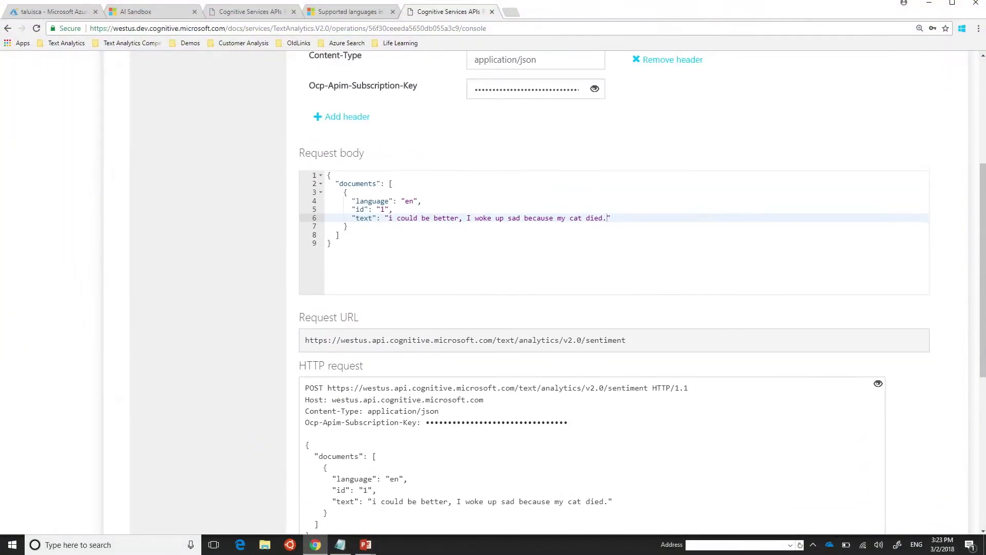
scroll("up", 3)
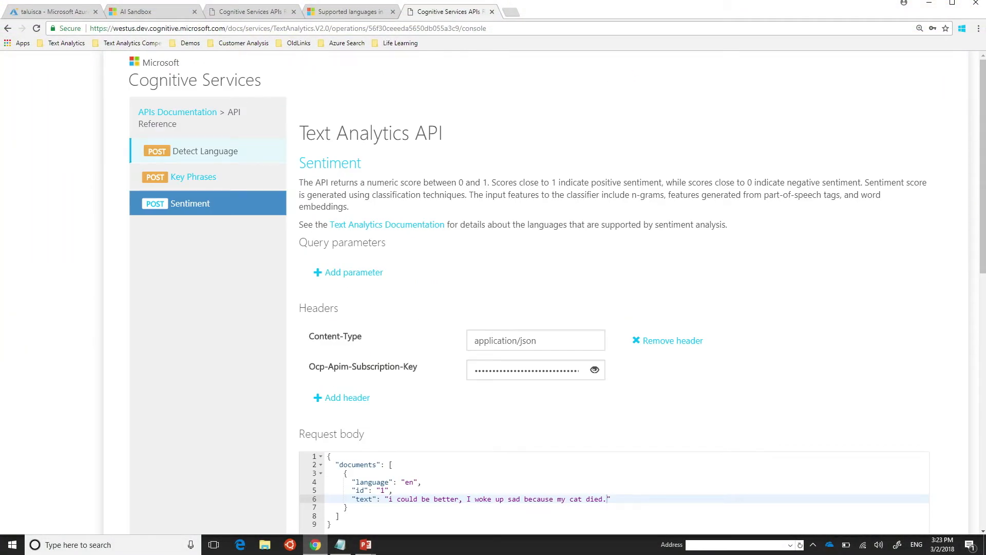